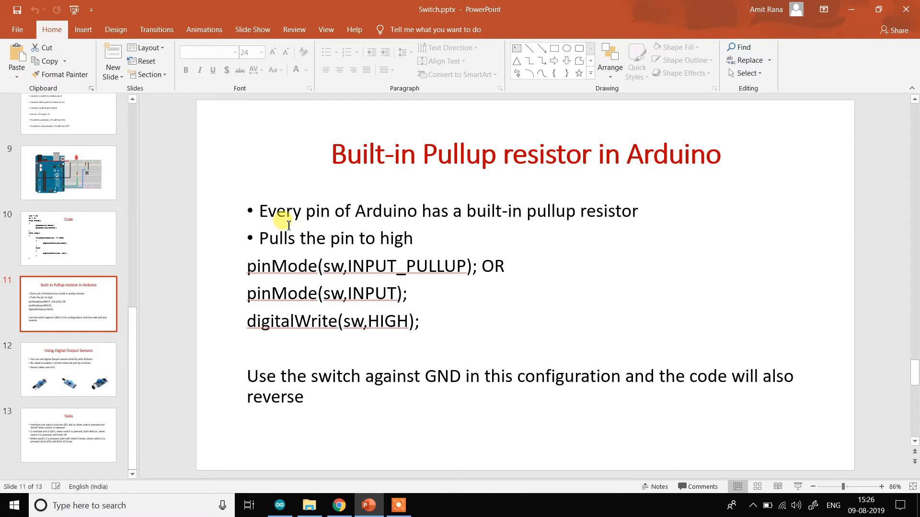
- Switch from the PowerPoint pull-up slide to the Tinkercad circuit in Chrome
click(339, 505)
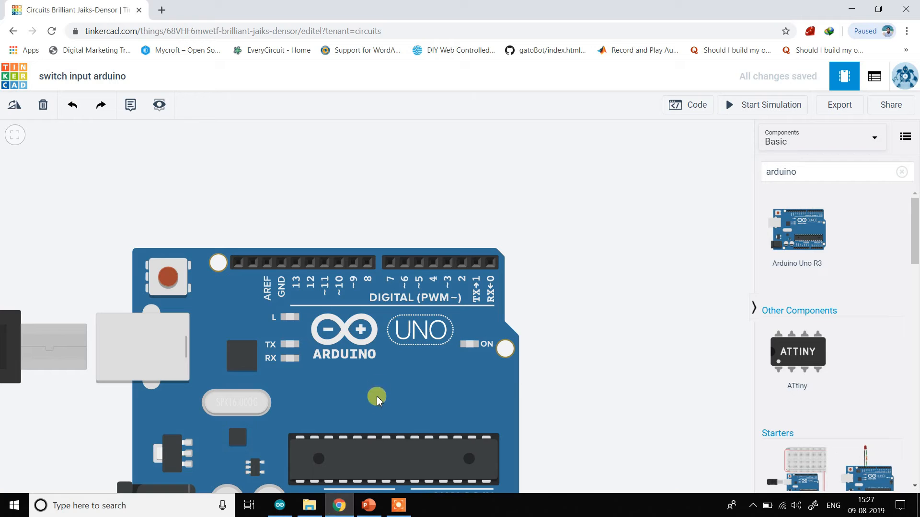
click(377, 397)
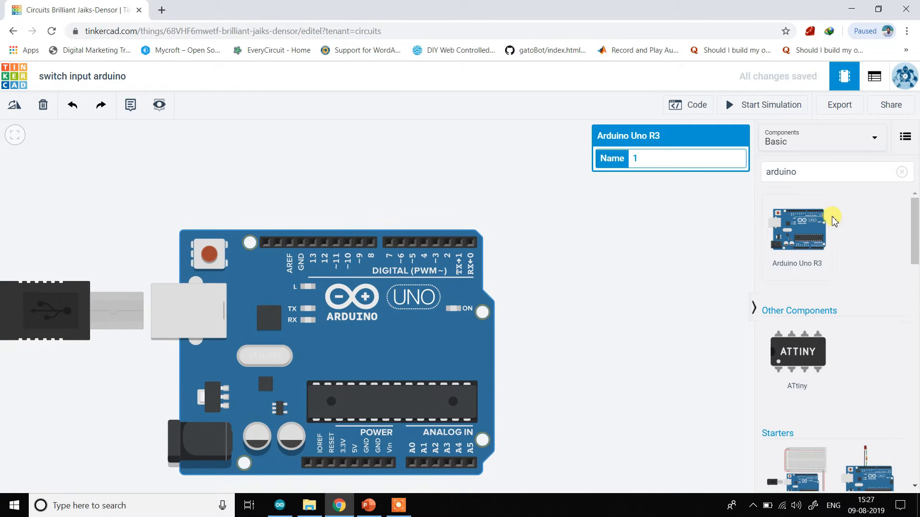
mouse_move(727, 159)
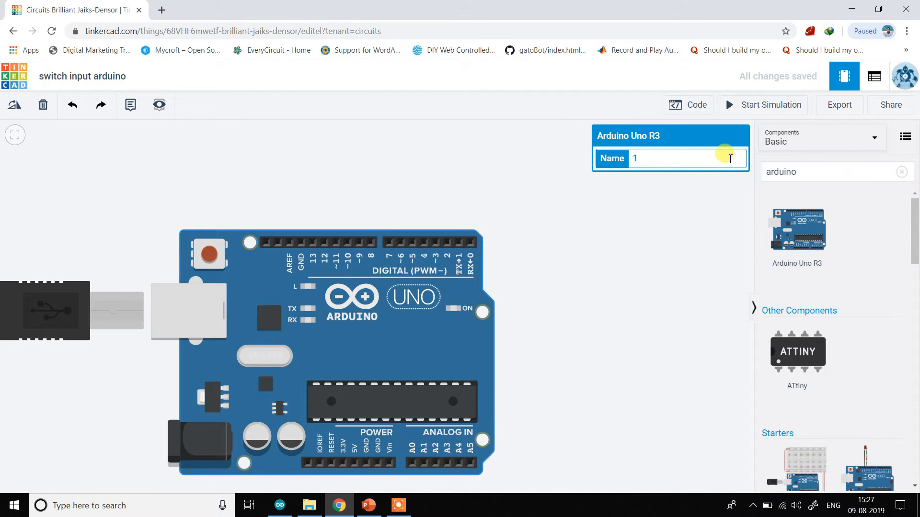
click(43, 105)
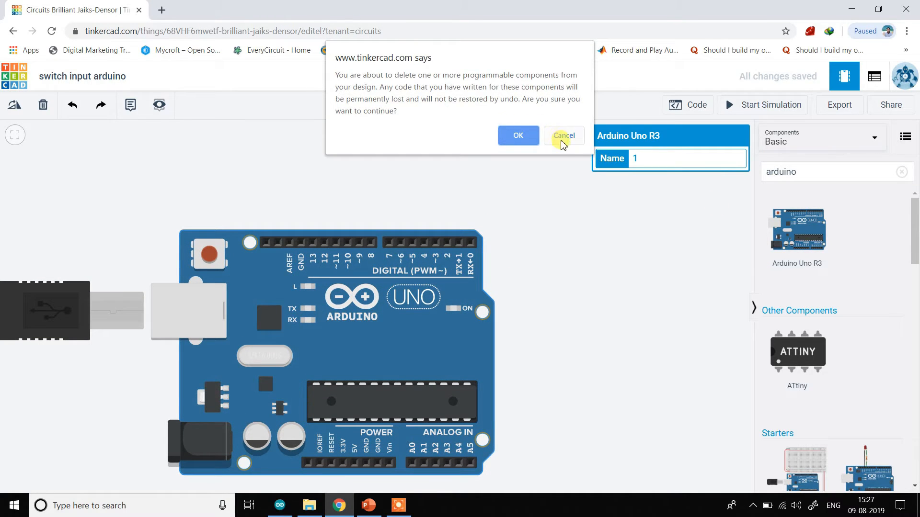
click(562, 135)
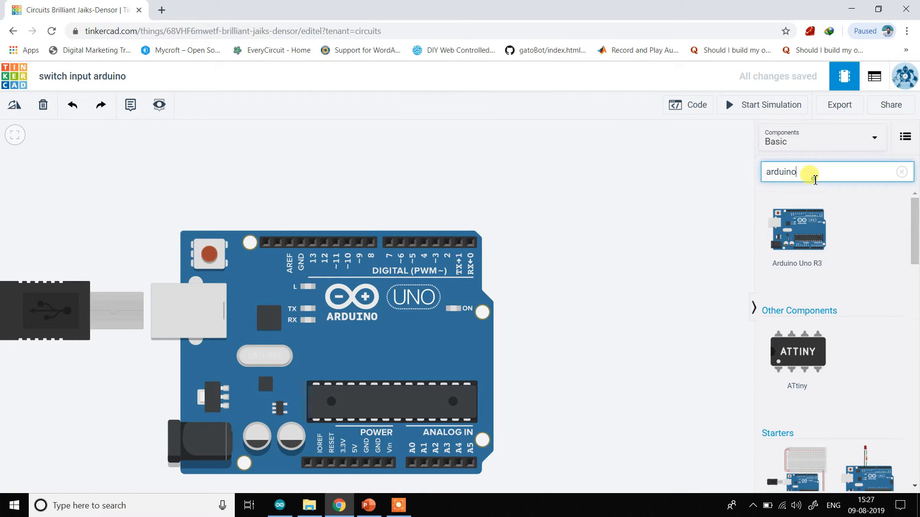
click(901, 172)
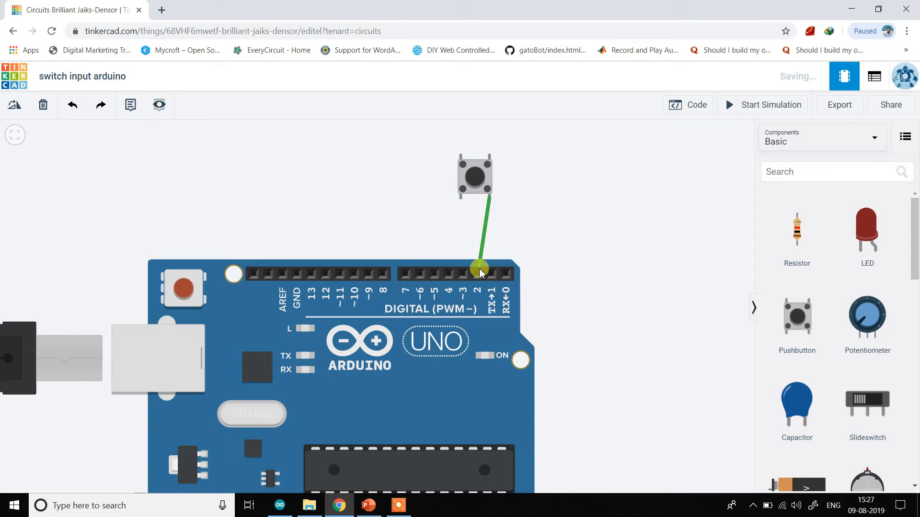
- Wire the pushbutton to Arduino pin 2 and GND, then bring up the code editor
click(477, 235)
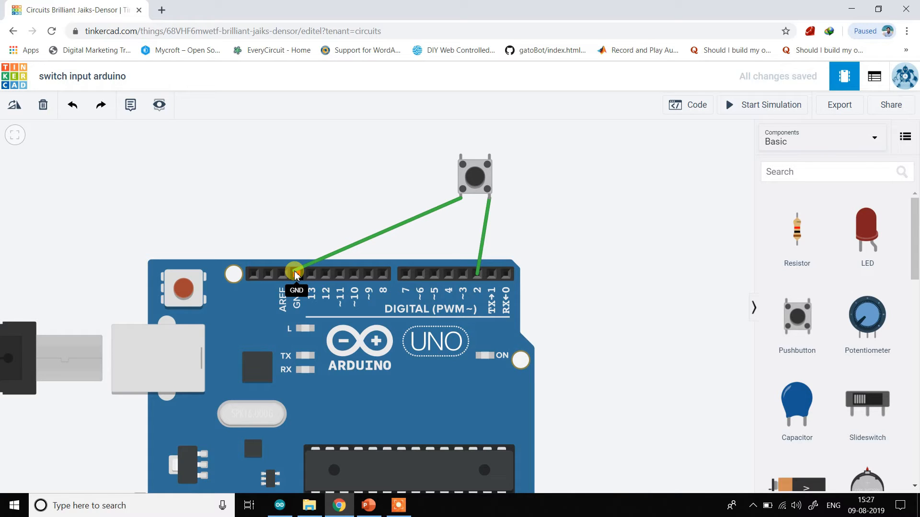
click(295, 271)
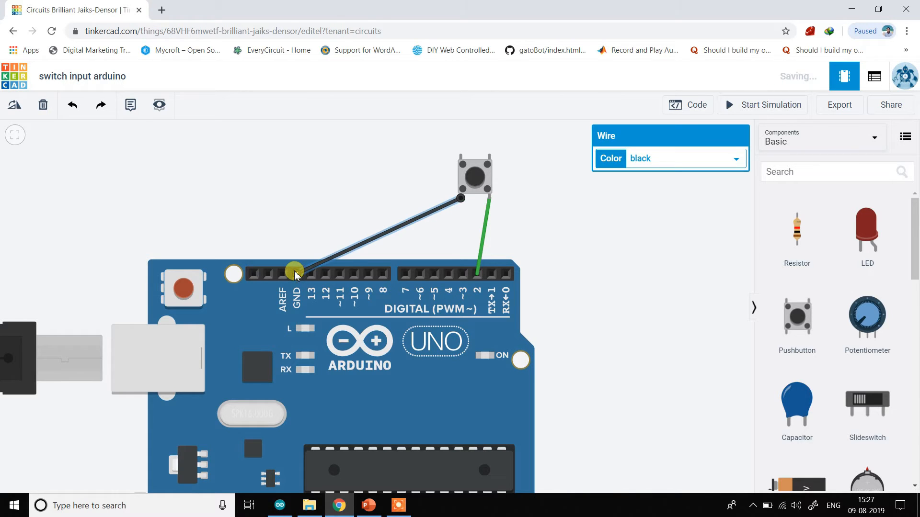
mouse_move(656, 100)
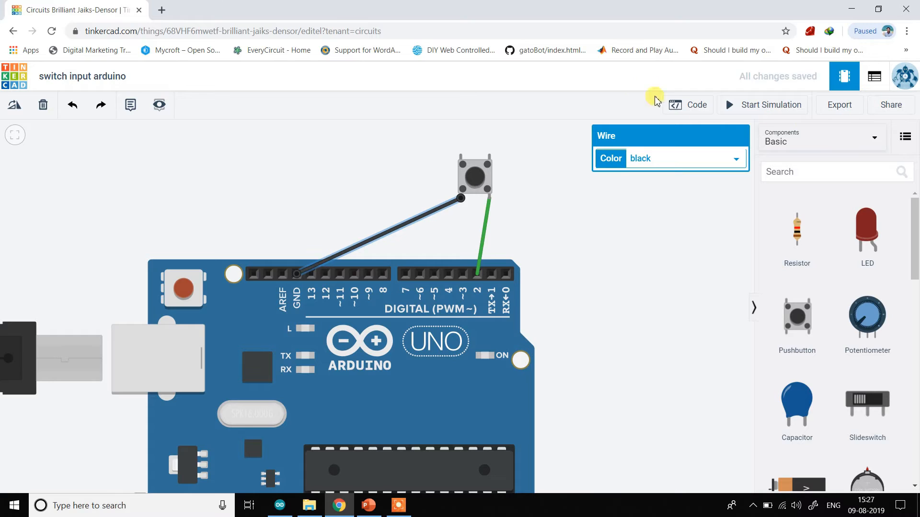
click(687, 104)
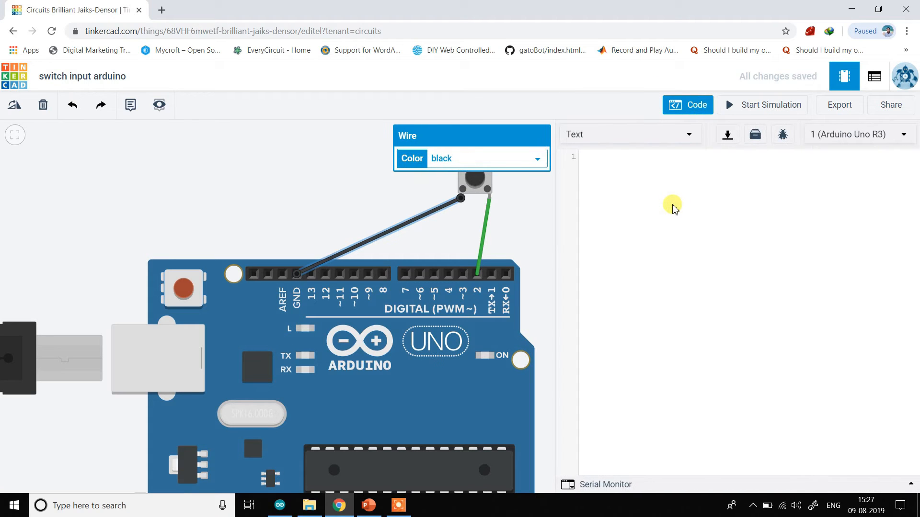
- Write setup() and loop(), declare int led = 13, and change pin 13's pinMode to OUTPUT
text(void setup()
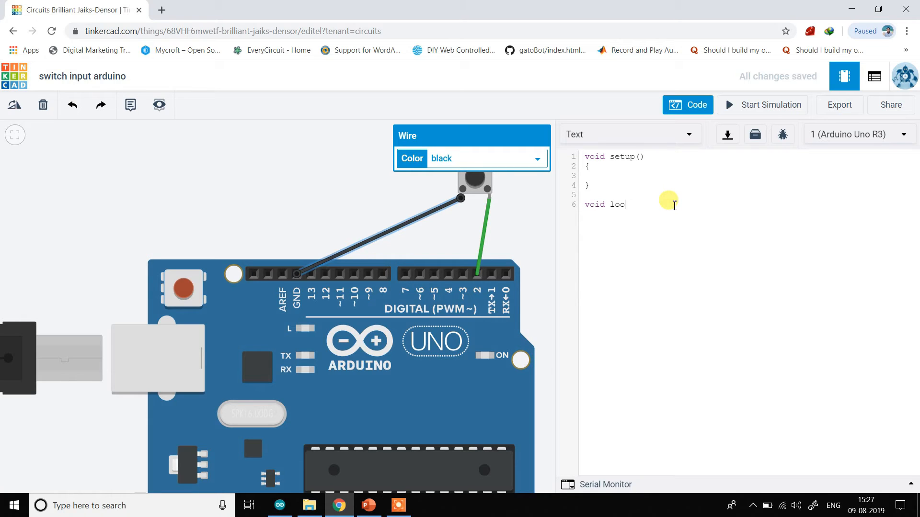
text(p())
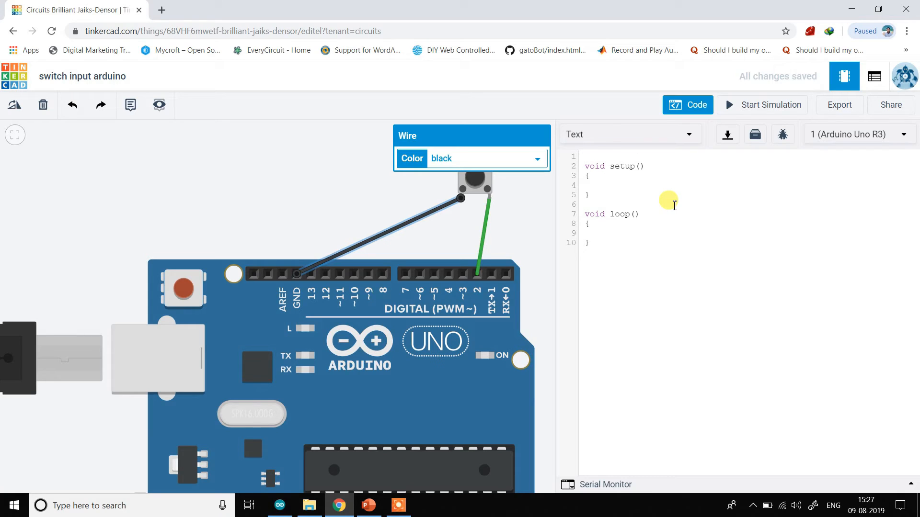
text(int led = 13;)
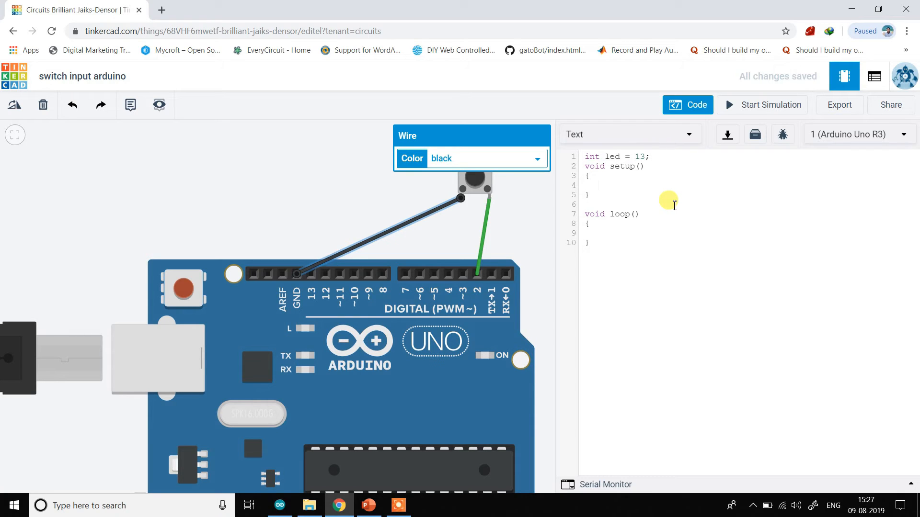
text(pinMode)
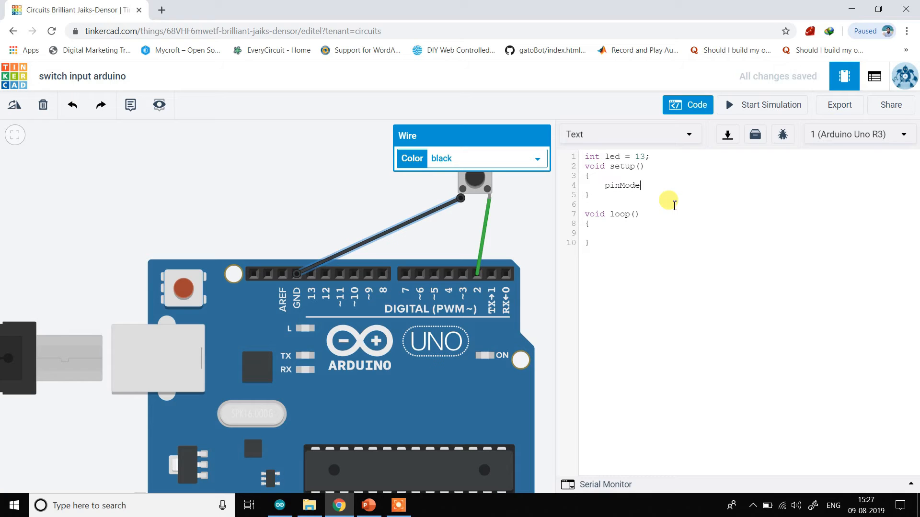
text((13,INPUT)
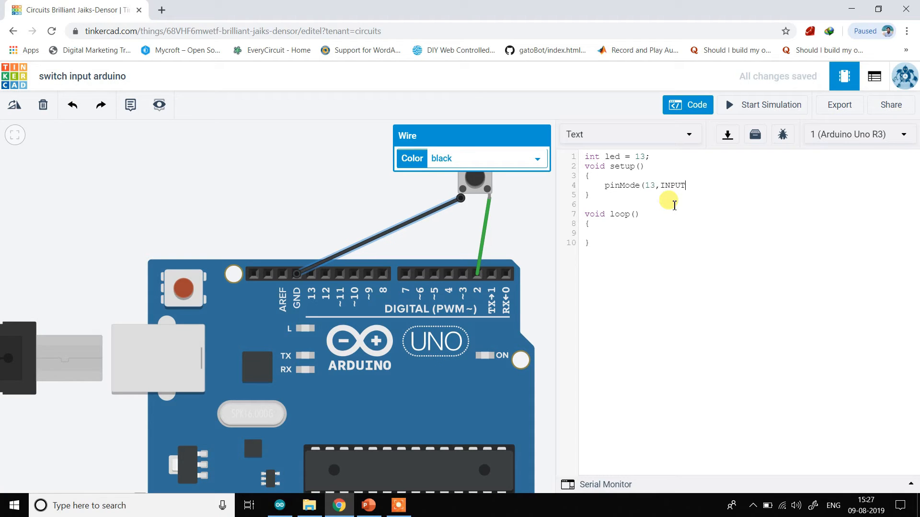
text(_PULLUP))
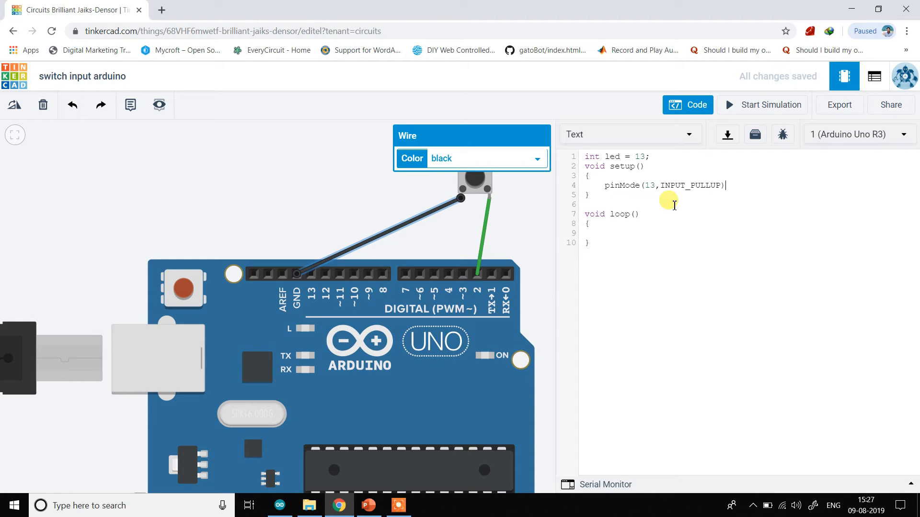
text(;)
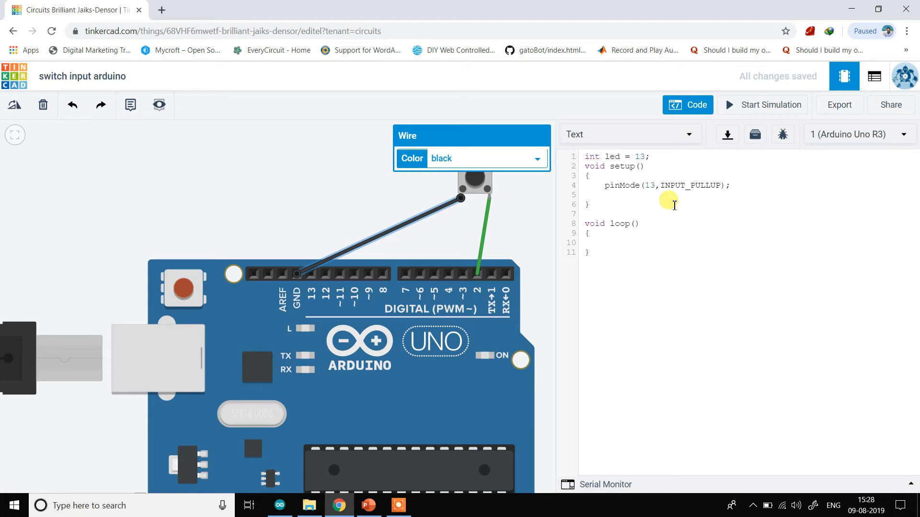
click(589, 204)
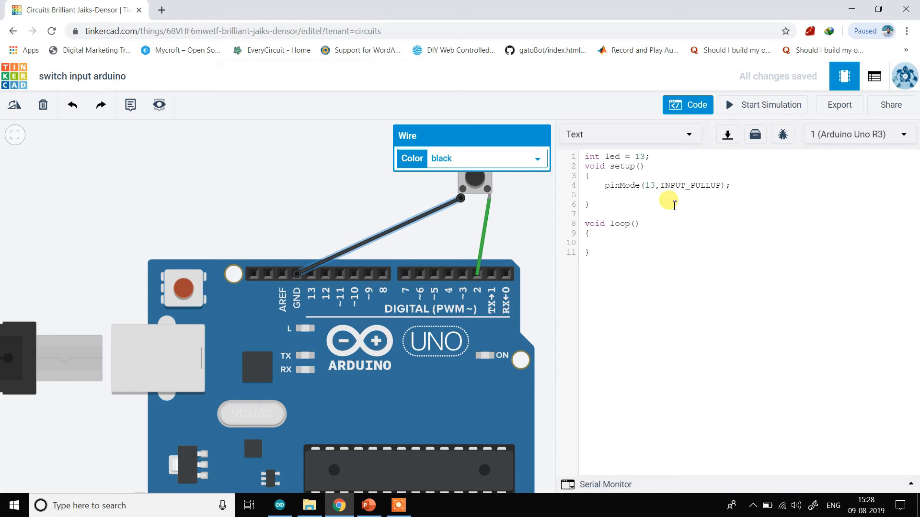
click(590, 195)
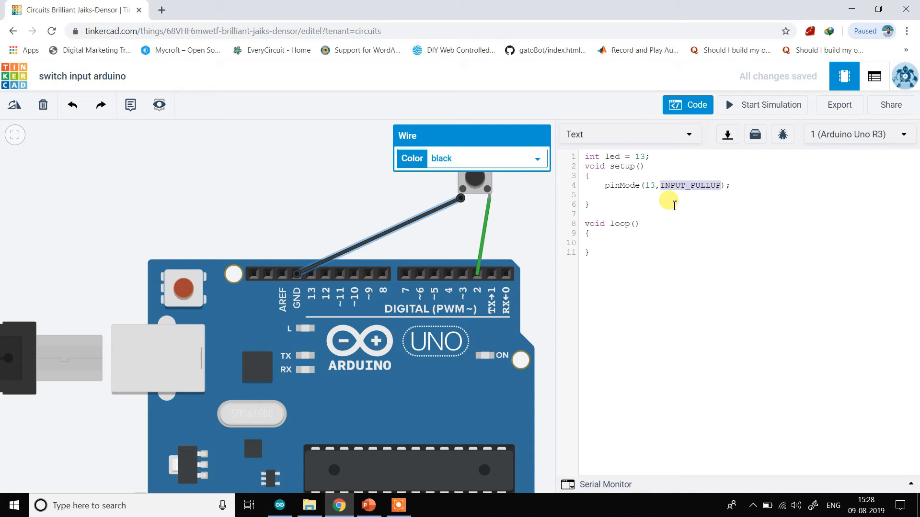
text(OUT)
click(750, 194)
text(pinMod)
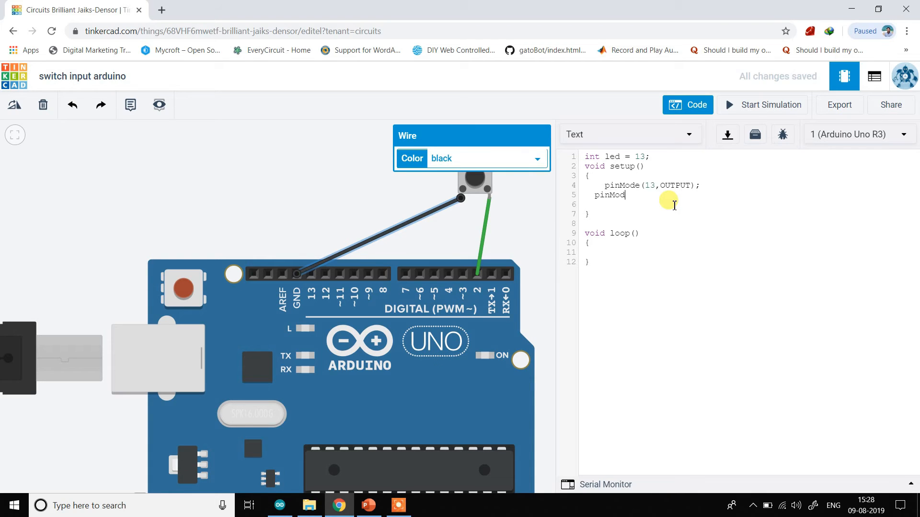
- Add pinMode(2,INPUT_PULLUP) and begin an if(digitalRead( condition in loop
text(e(2,)
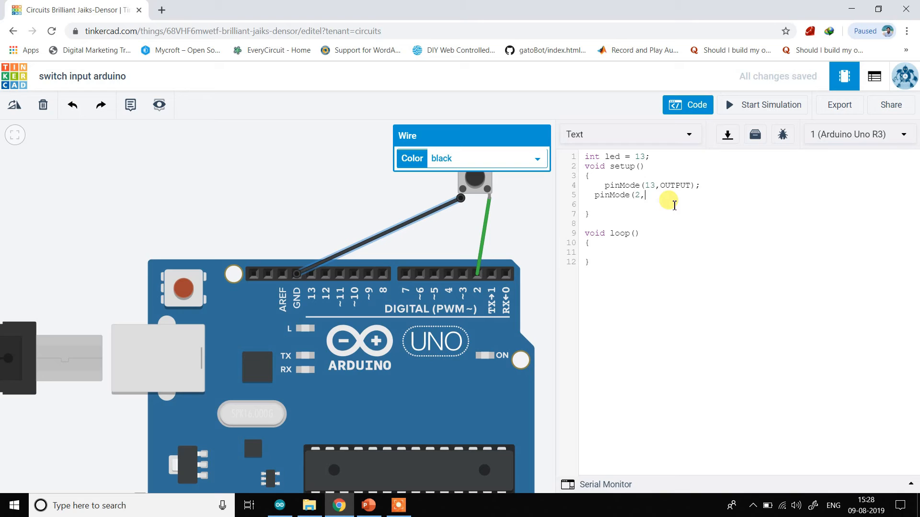
text(INPUT)
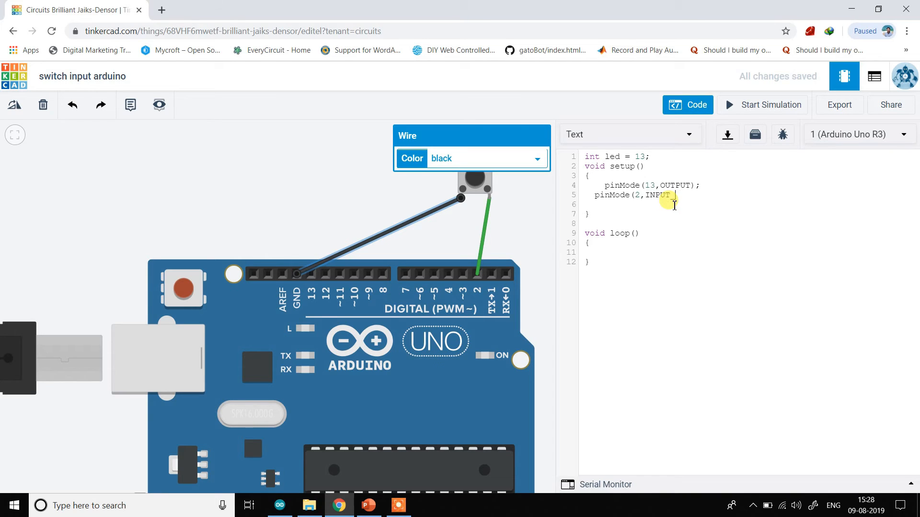
text(_PULLUP);)
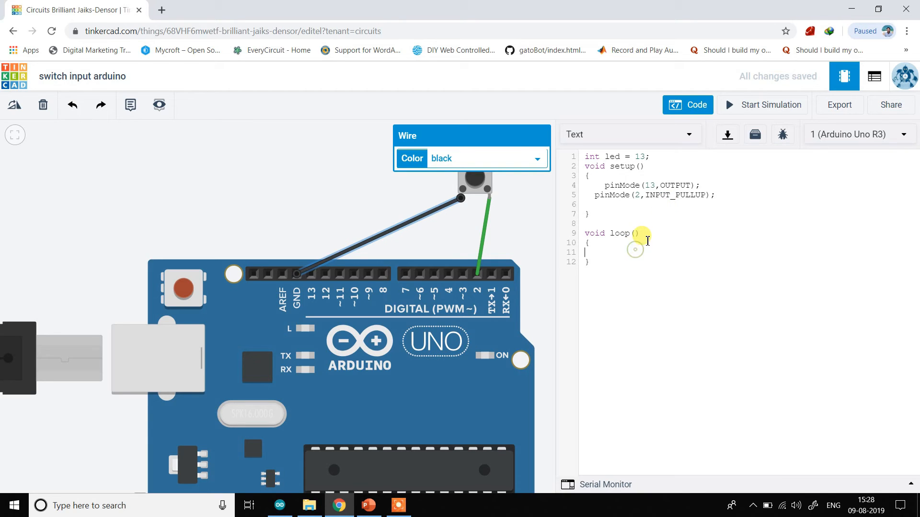
text(if()
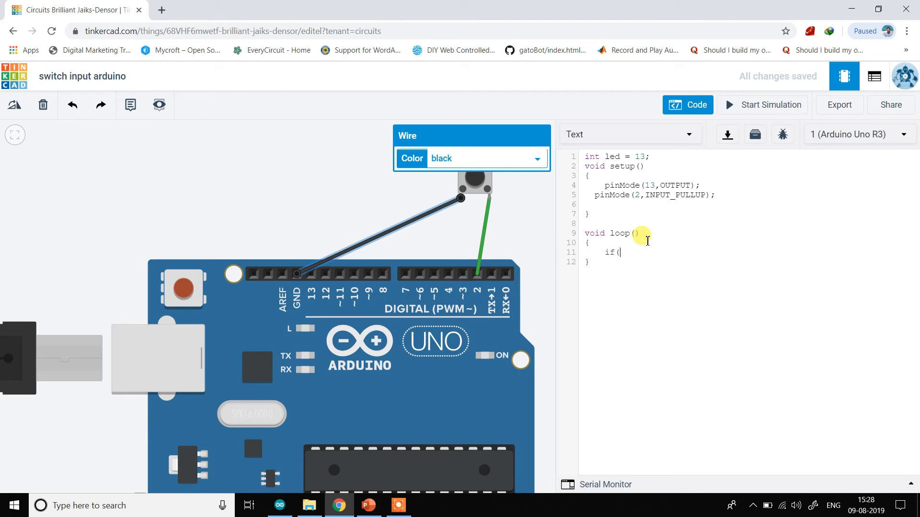
text(digitalR)
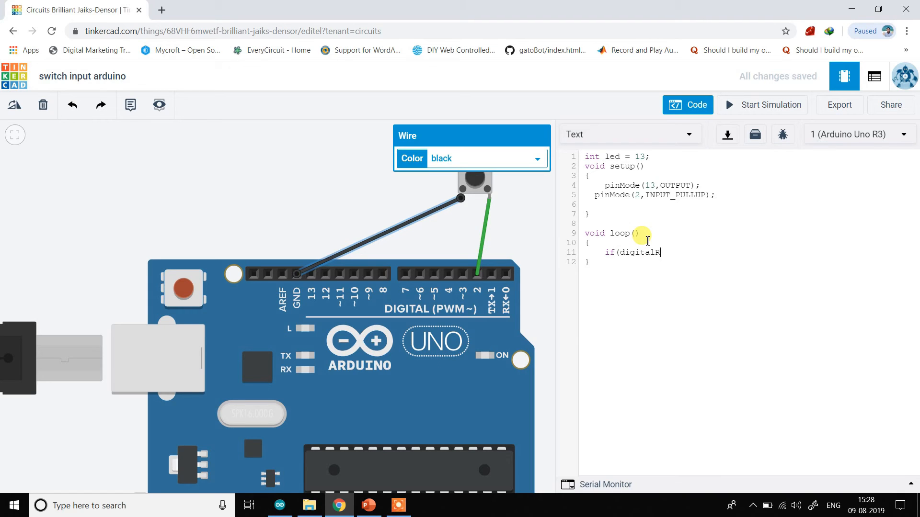
text(ead()
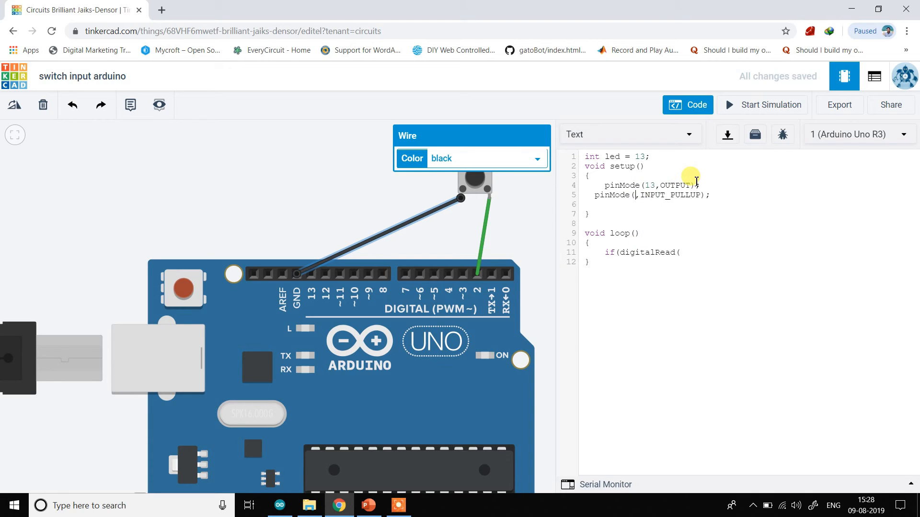
- Declare int sw = 2 and use sw in the digitalRead(sw)== condition
text(sw)
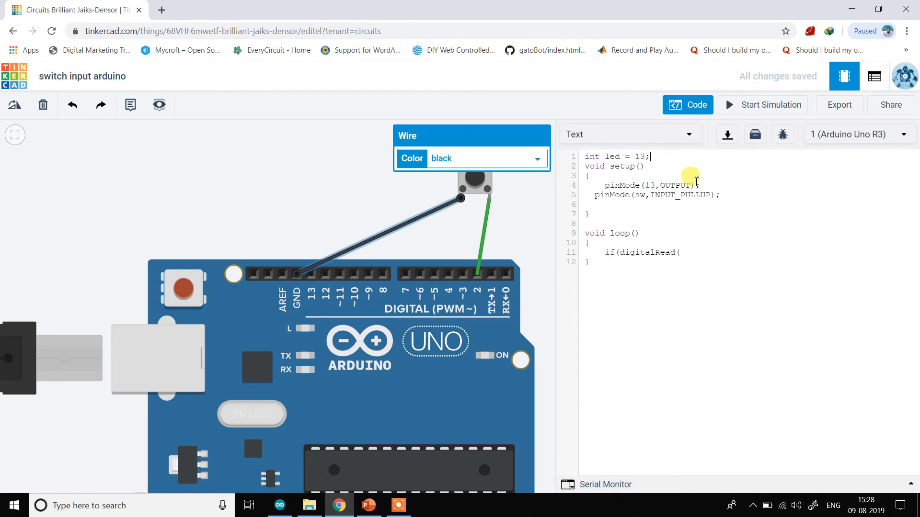
text(int sw1)
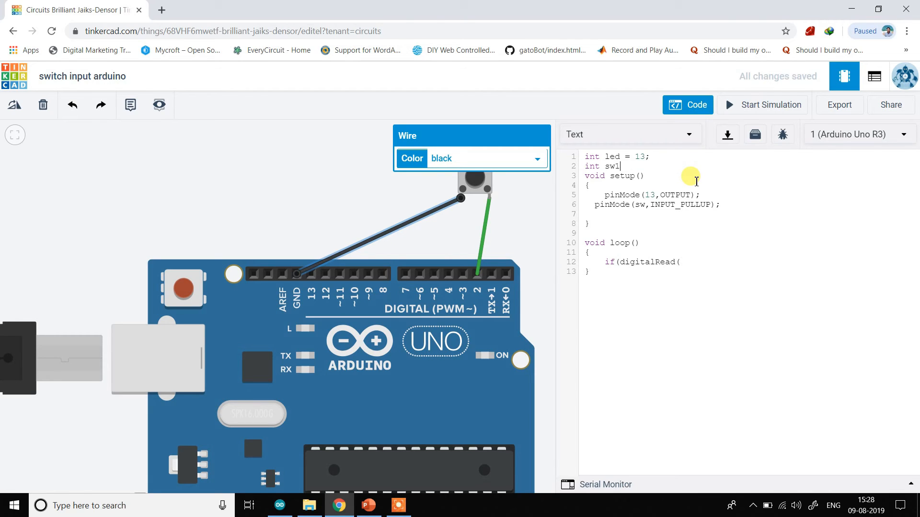
key(Backspace)
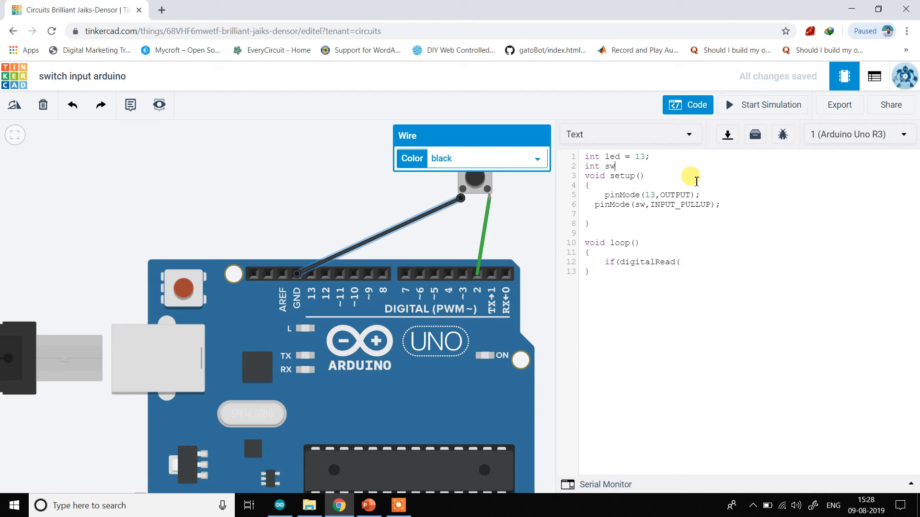
text(= 2;)
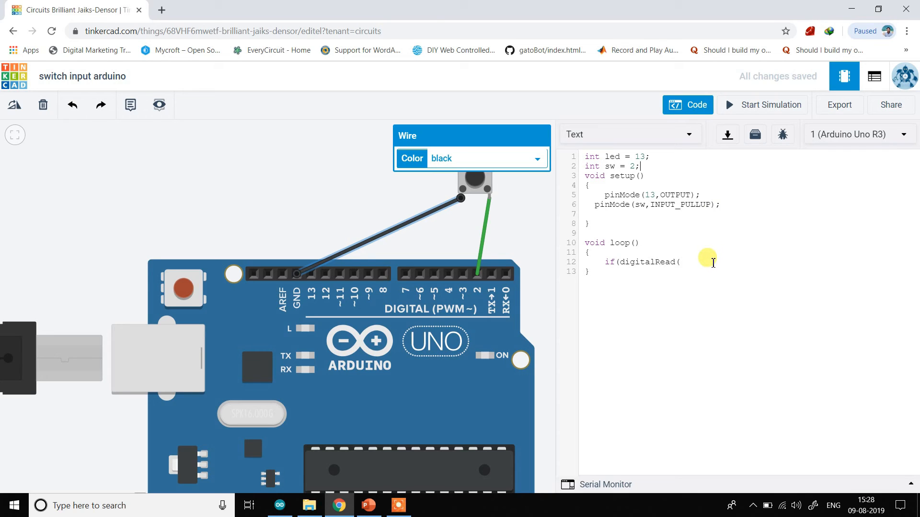
text(sw)==)
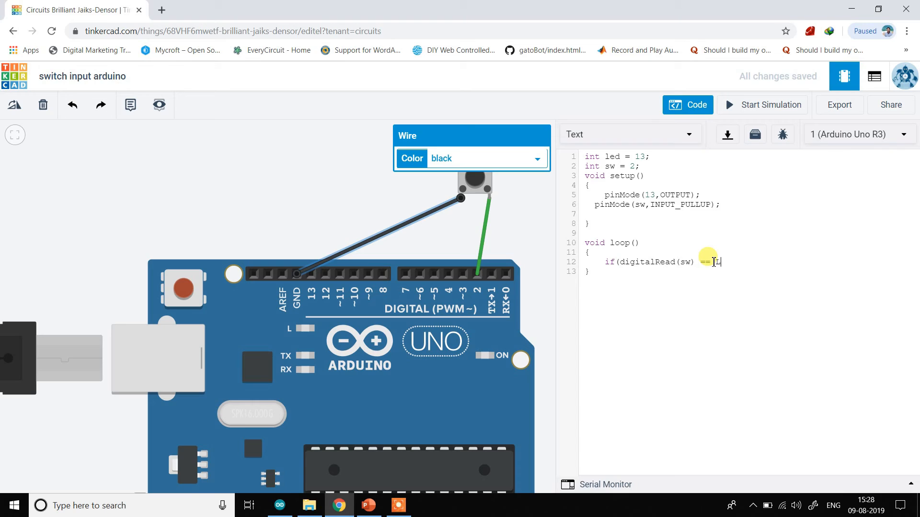
- Add digitalWrite(led,HIGH) when sw reads LOW, and digitalWrite(led,LOW) when HIGH
text(LOW))
text({)
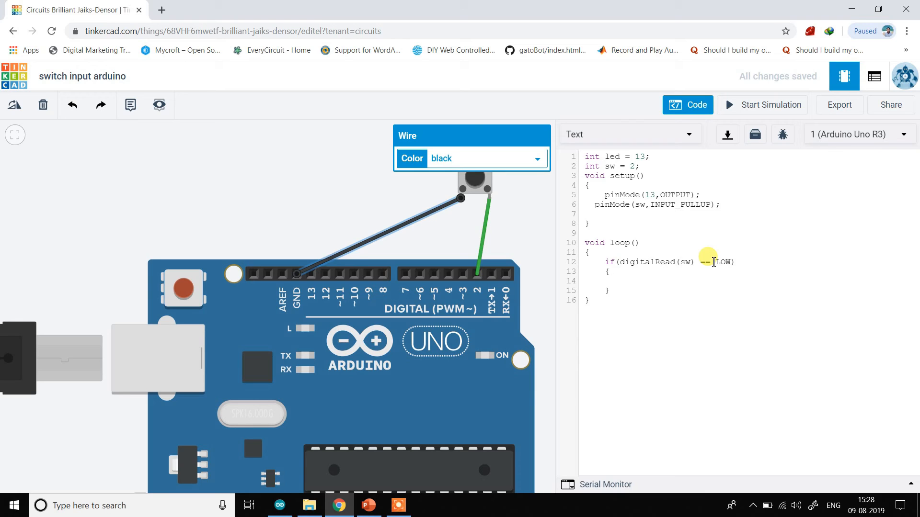
text(di)
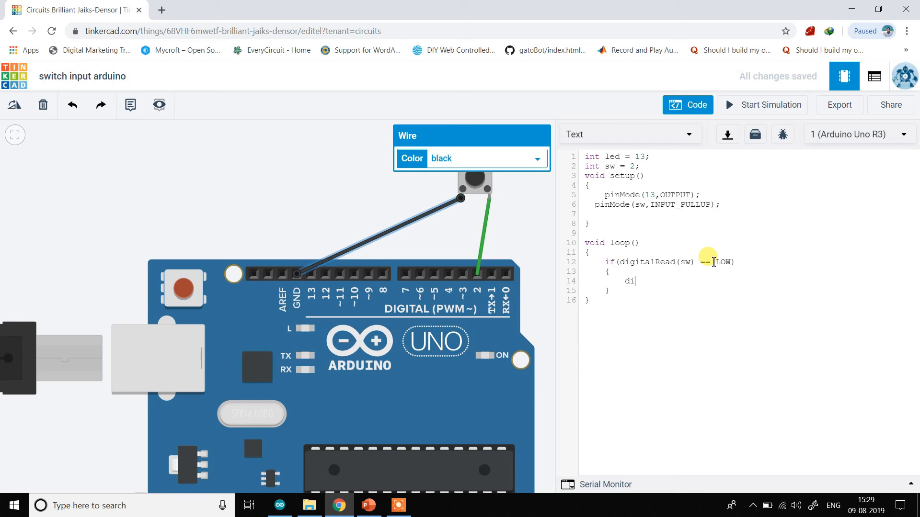
text(gitalWrite()
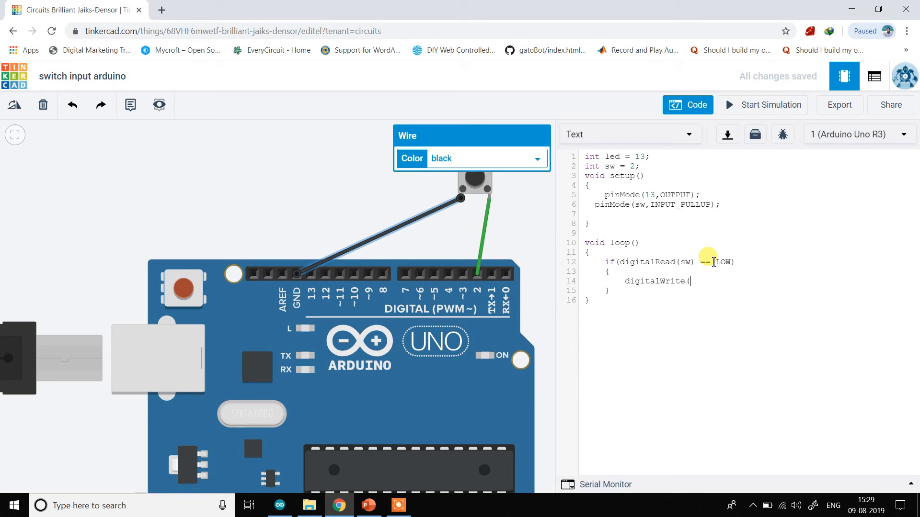
text(led,HIGH);)
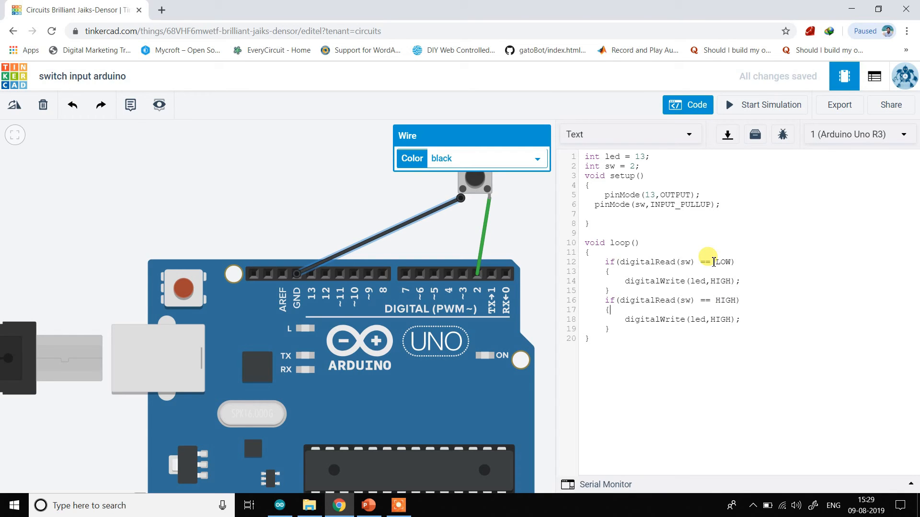
text(L)
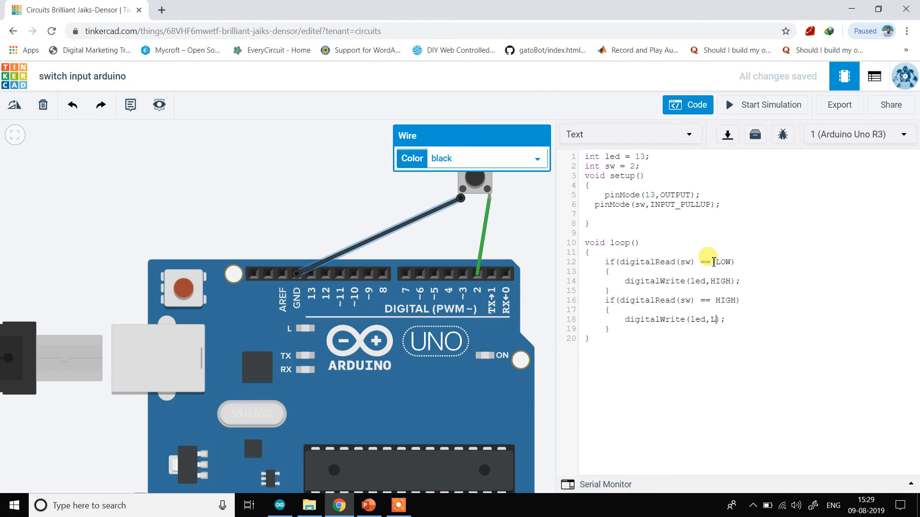
text(OW)
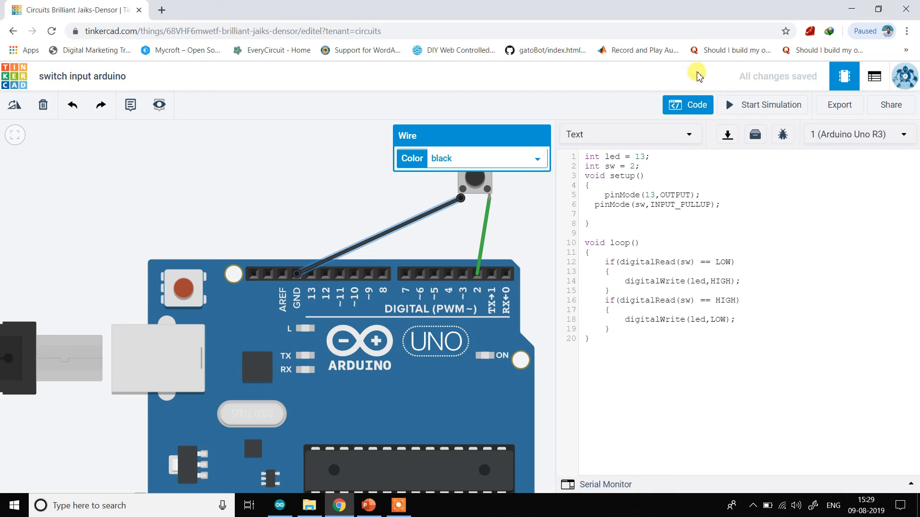
mouse_move(753, 109)
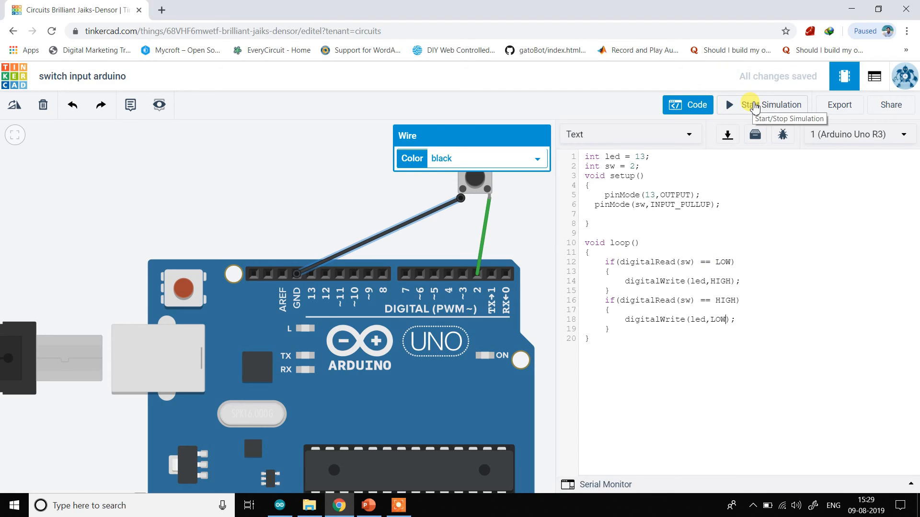
- Start the simulation and press the pushbutton to light the pin-13 L LED
click(769, 104)
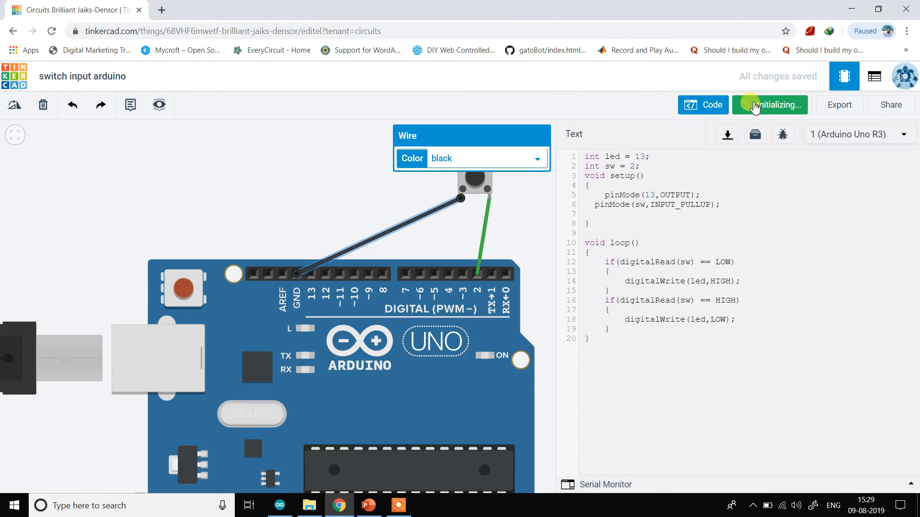
click(769, 105)
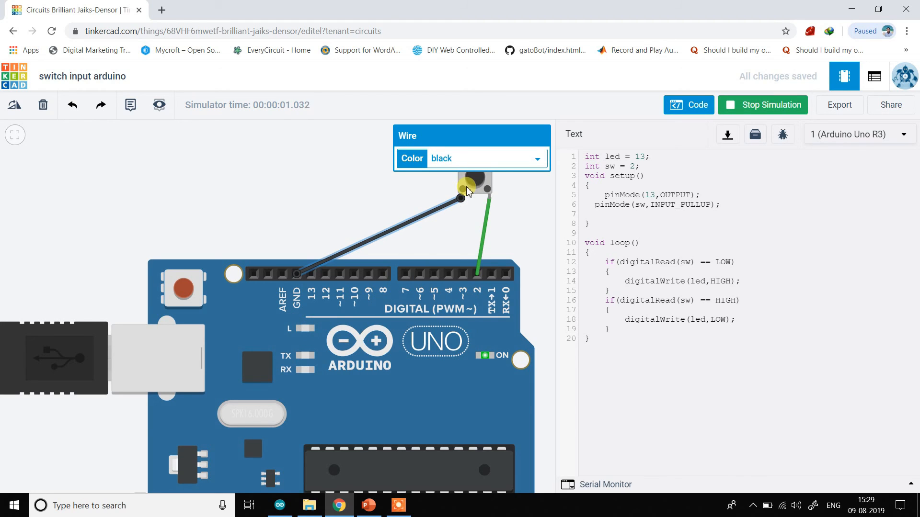
click(474, 182)
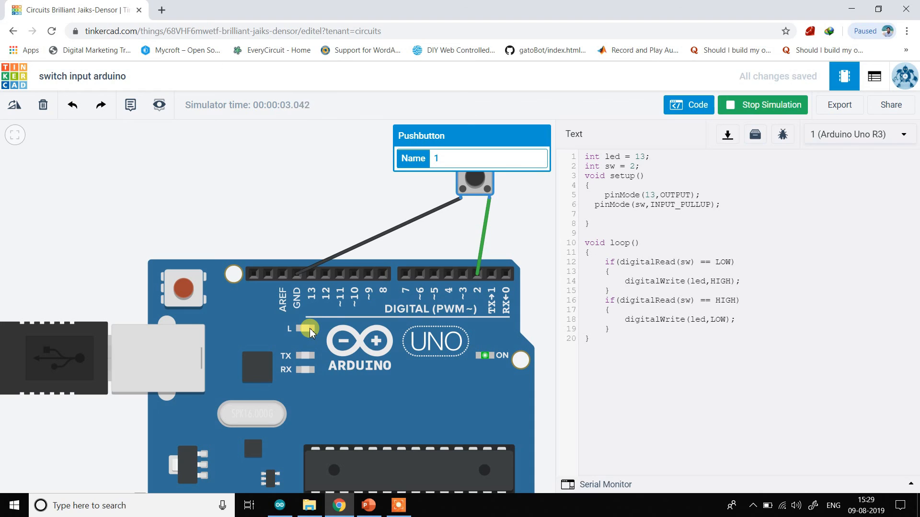
click(474, 182)
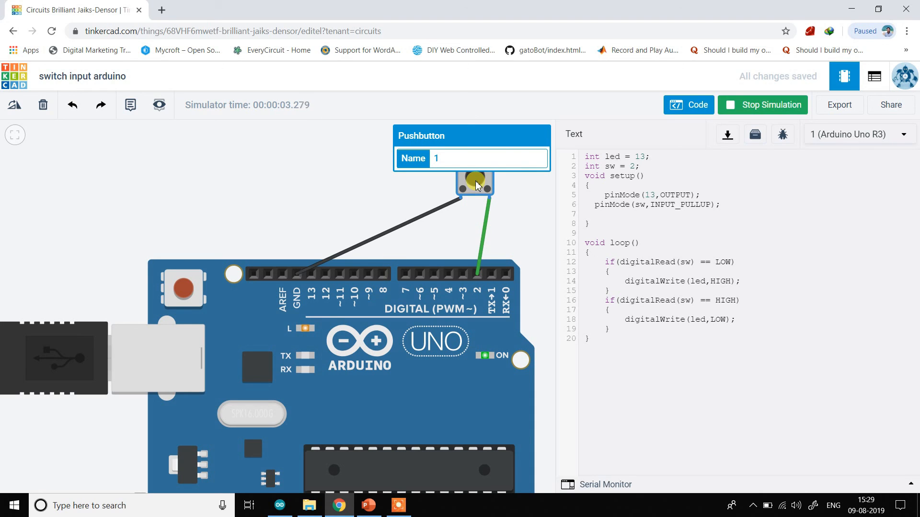